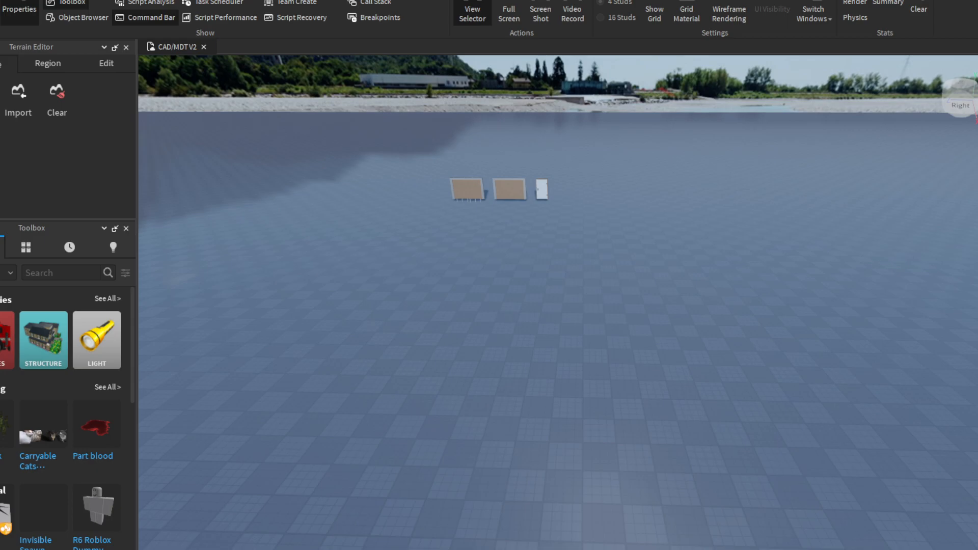
- Inspect the baseplate scene with its boards, then switch the ribbon to the Home tab
left_click(497, 190)
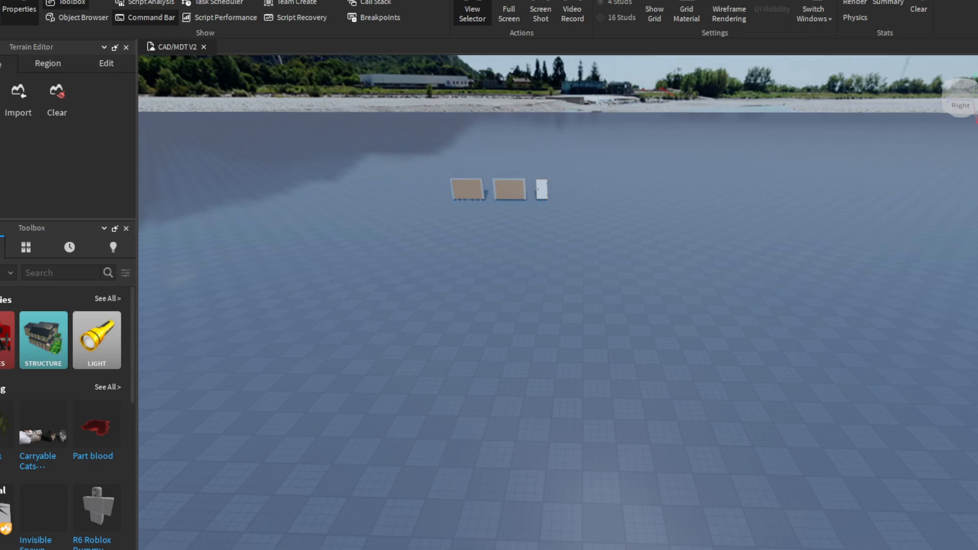
mouse_move(380, 200)
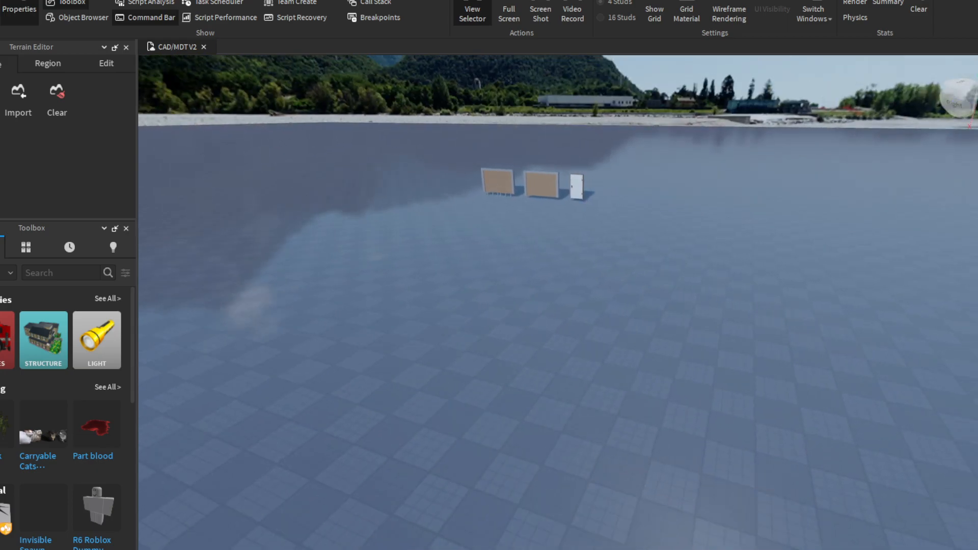
left_click(533, 183)
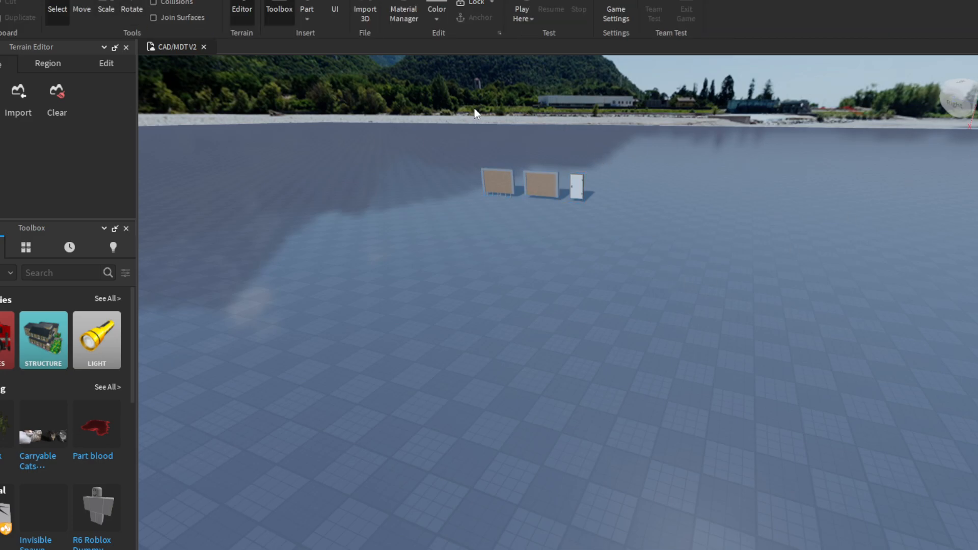
left_click(614, 14)
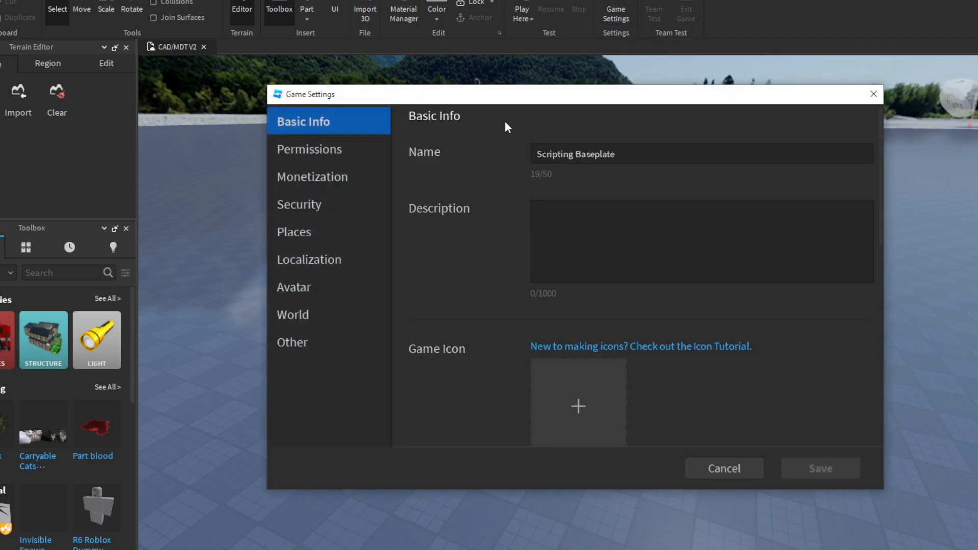
left_click(294, 287)
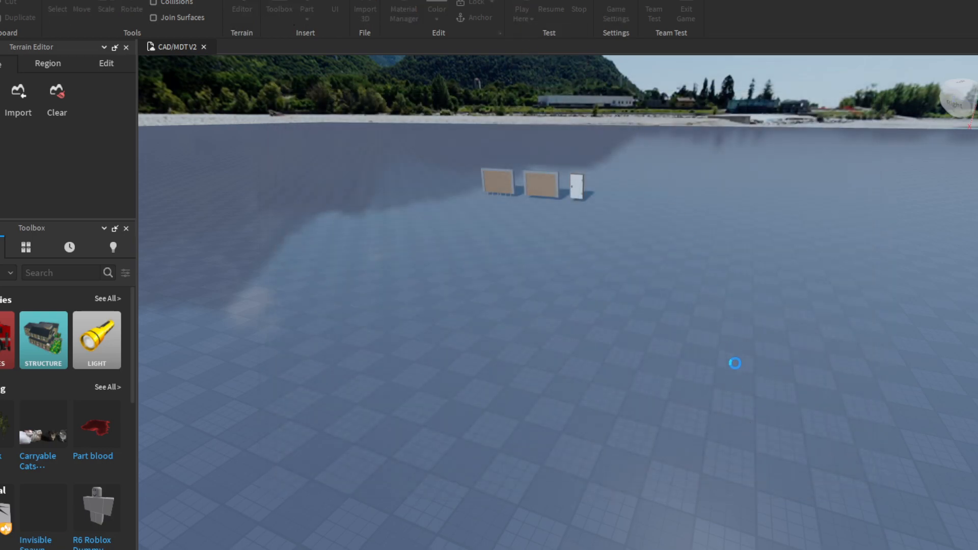
- Play-test the place to try the ACS gun, then stop the test to resume editing
left_click(521, 11)
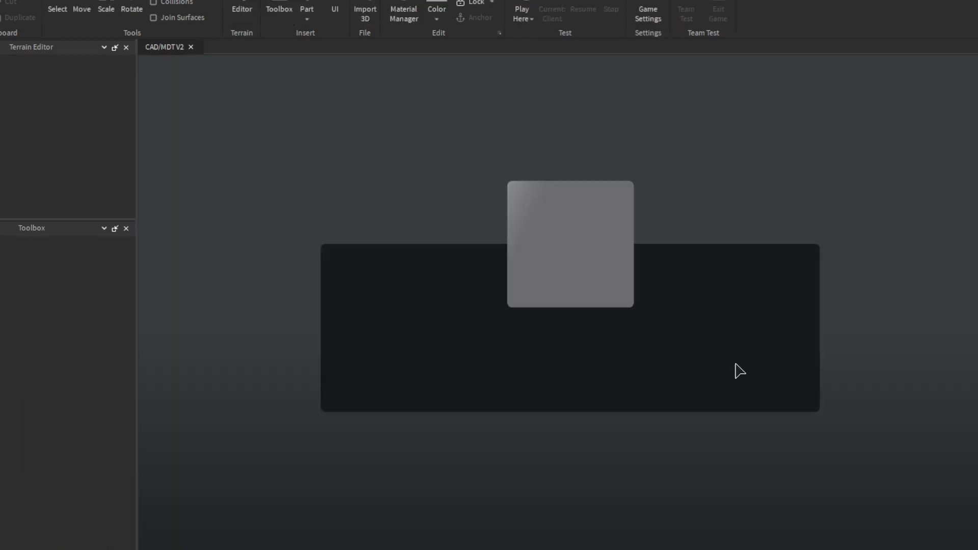
left_click(522, 14)
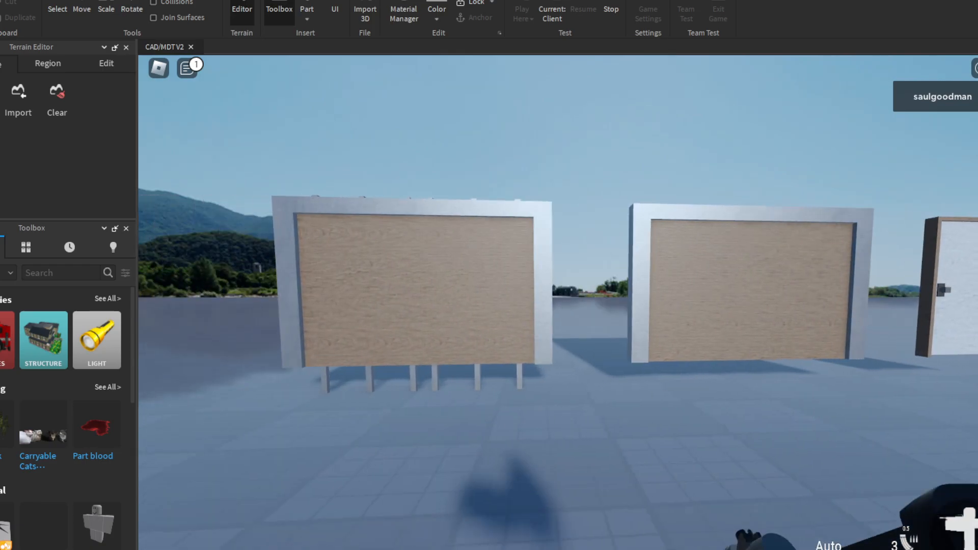
mouse_move(499, 281)
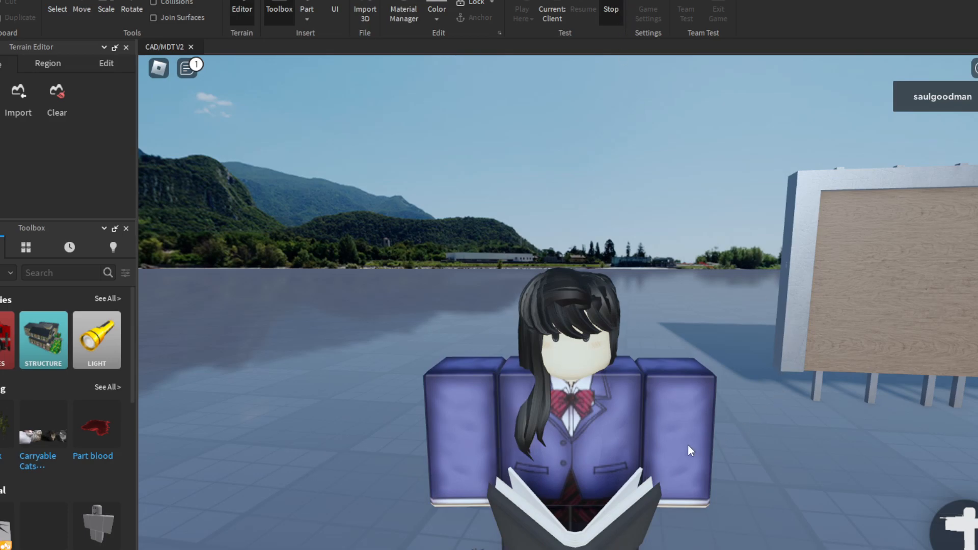
left_click(609, 11)
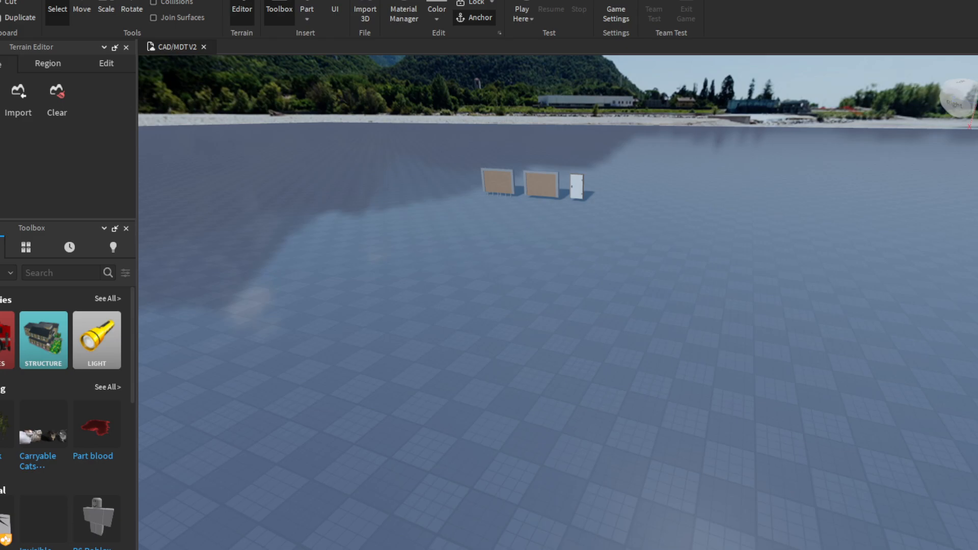
- Open the ACS Config ModuleScript and scroll down through its settings
left_click(248, 46)
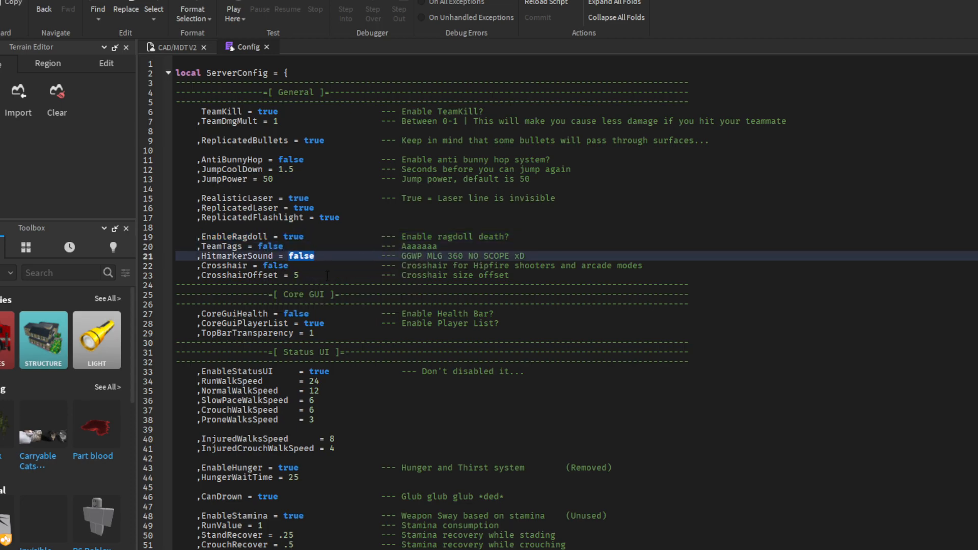
scroll("down", 3)
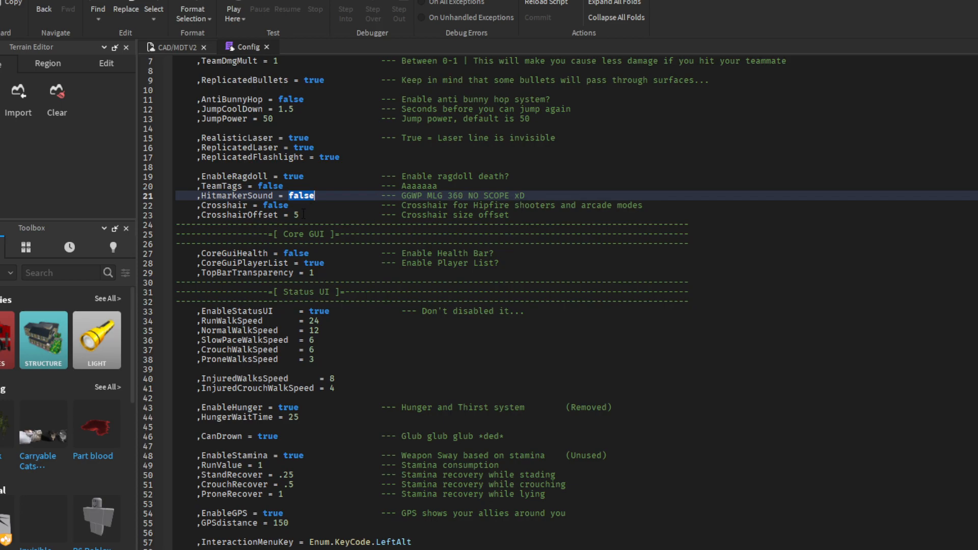
scroll("down", 3)
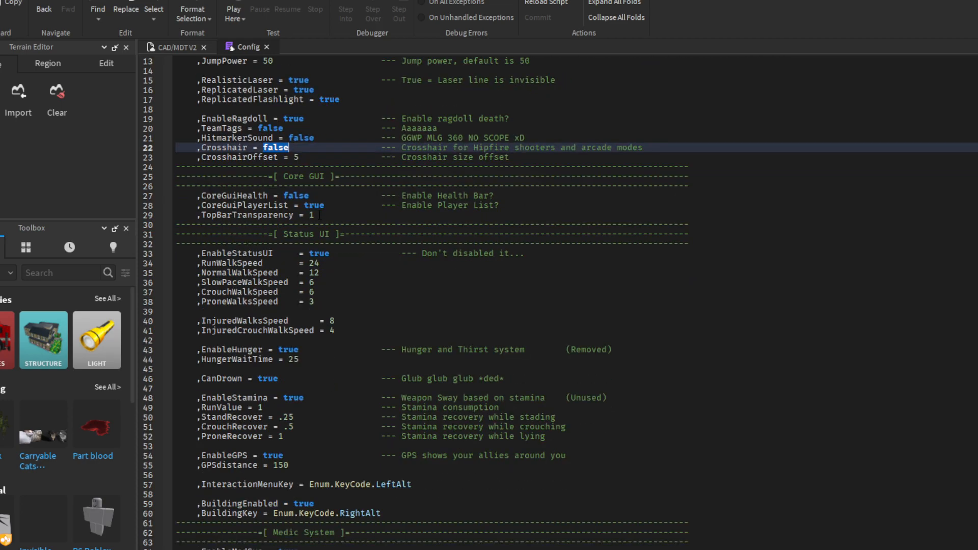
scroll("down", 3)
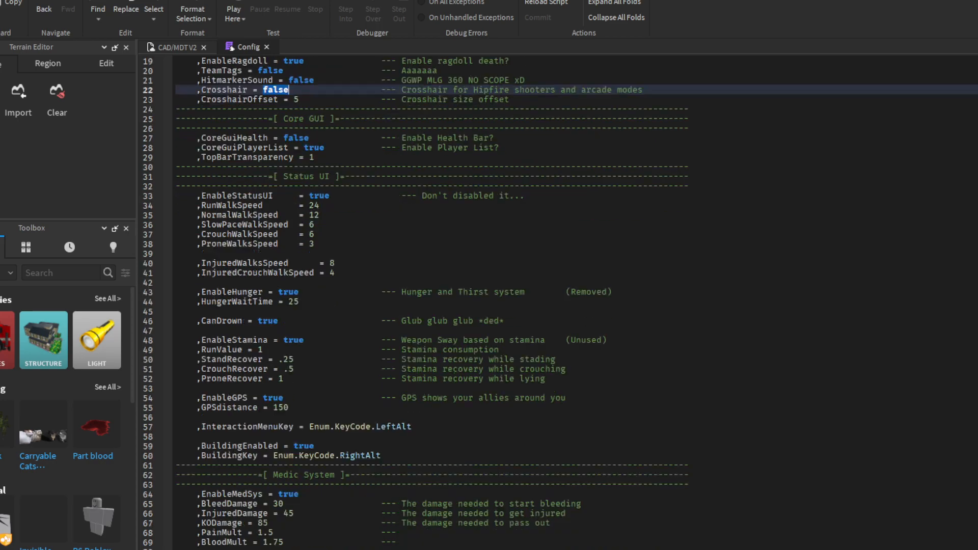
scroll("down", 3)
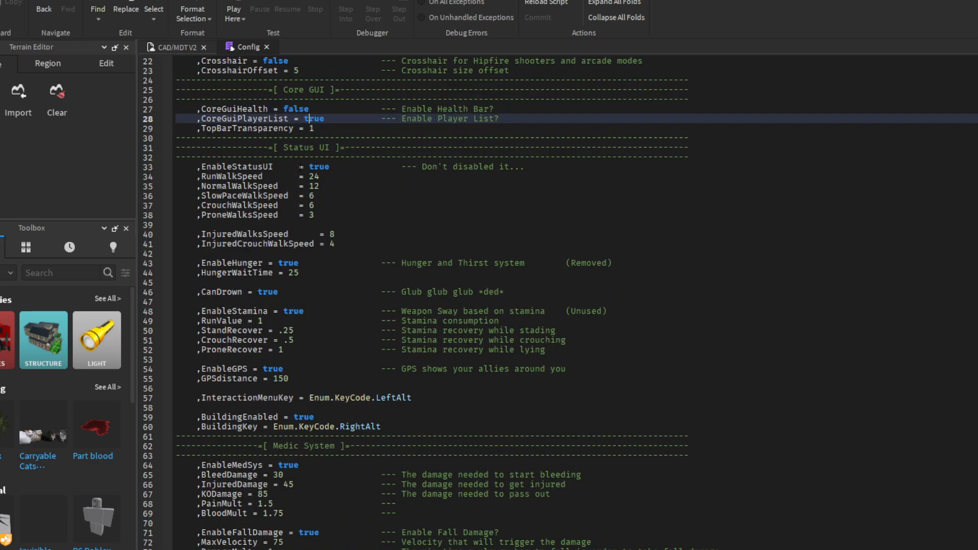
scroll("down", 3)
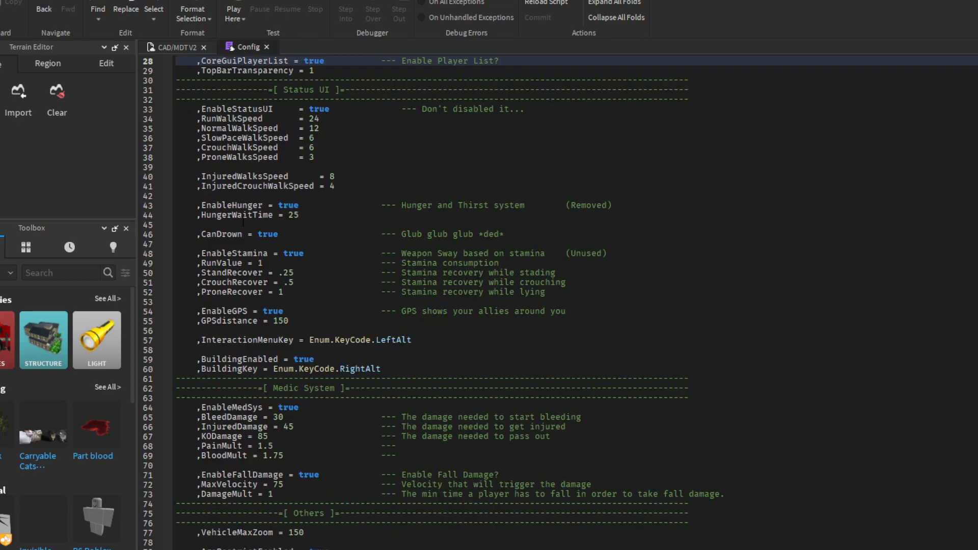
scroll("down", 3)
type("fals")
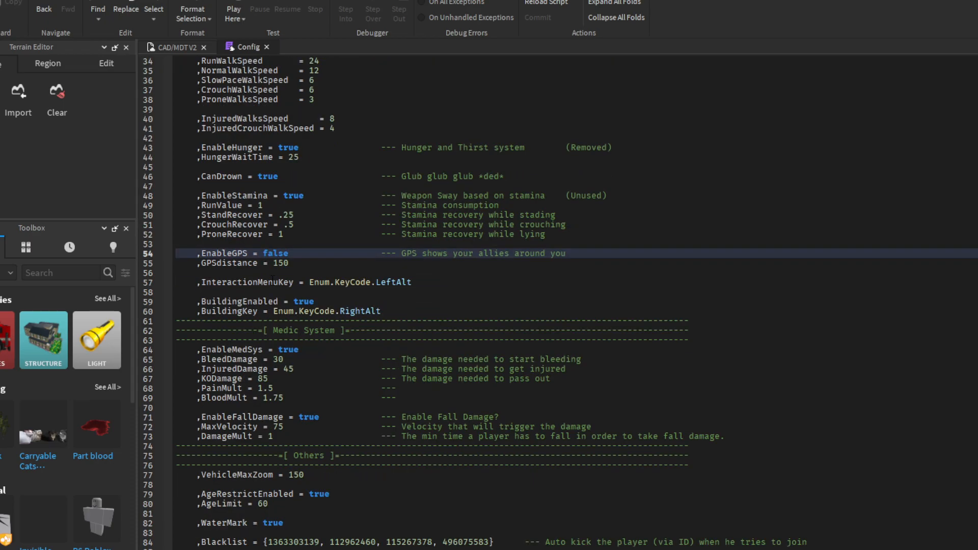
scroll("down", 3)
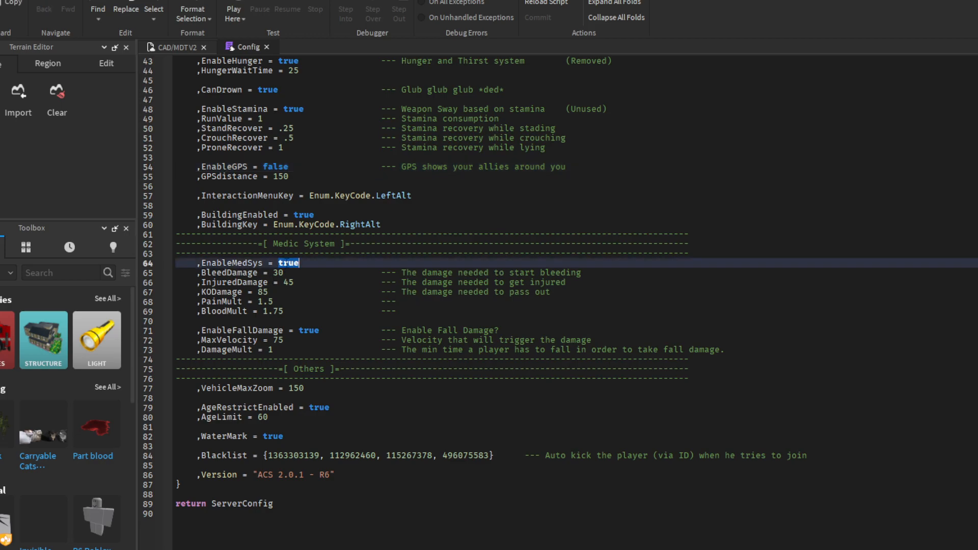
- Set EnableGPS, EnableMedSys and EnableFallDamage to false in the Config script
type("false")
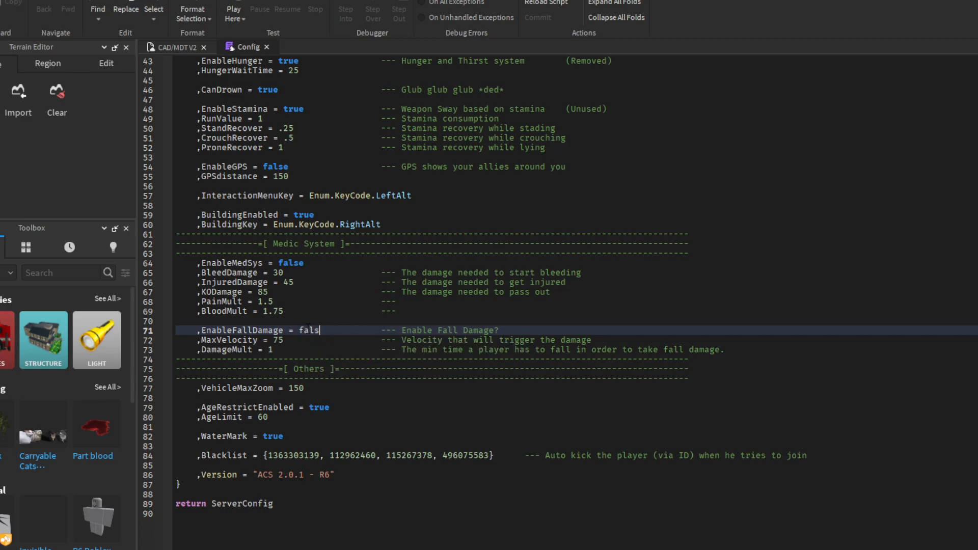
type("e")
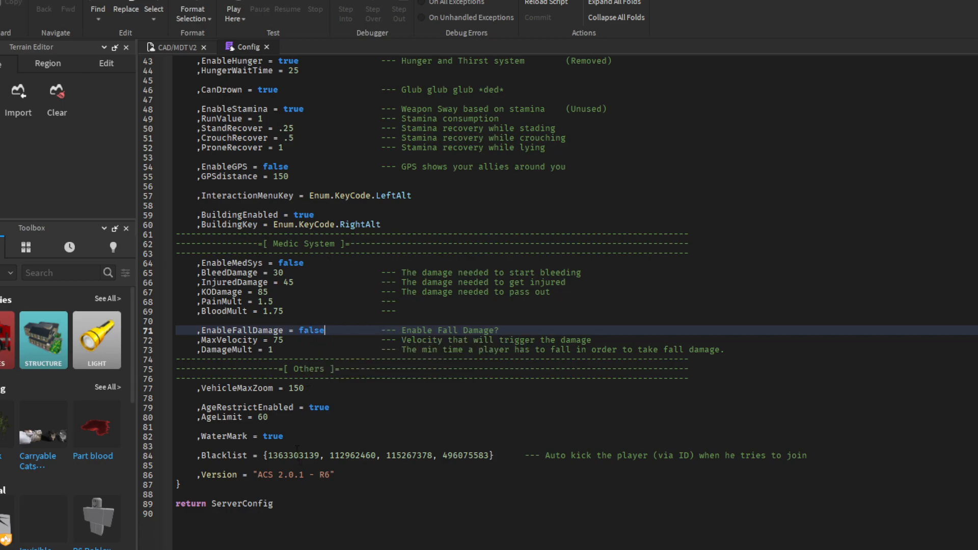
scroll("up", 3)
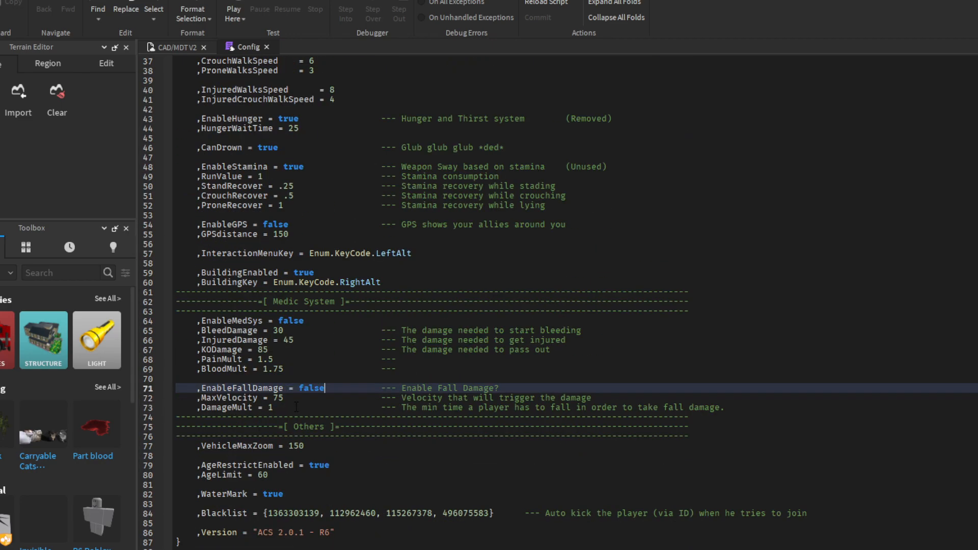
scroll("up", 3)
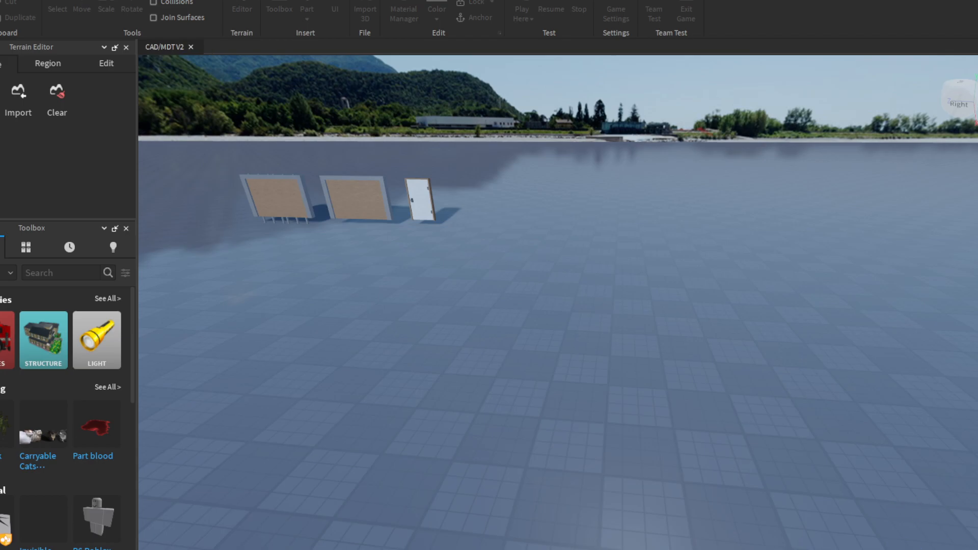
- Close the Config script and start a fresh play test of CAD/MDT V2
left_click(520, 9)
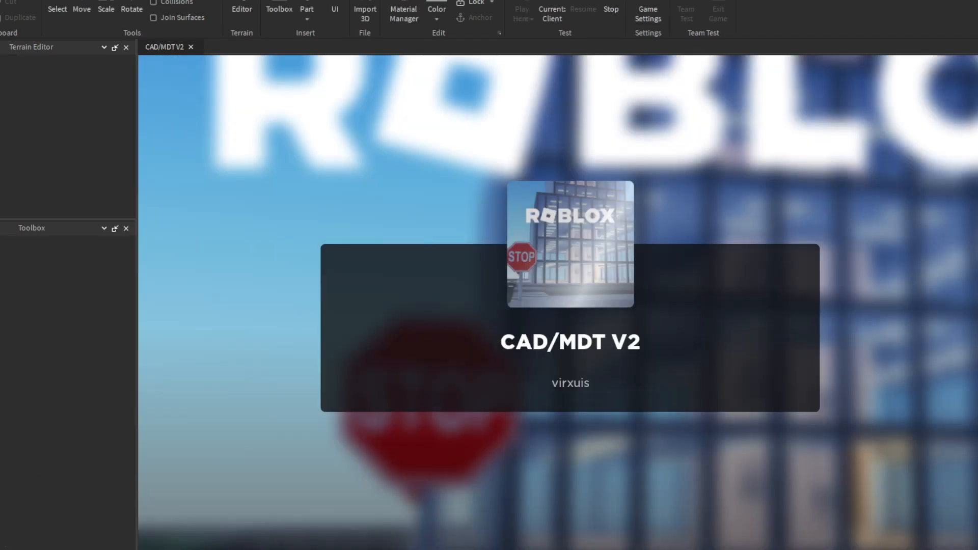